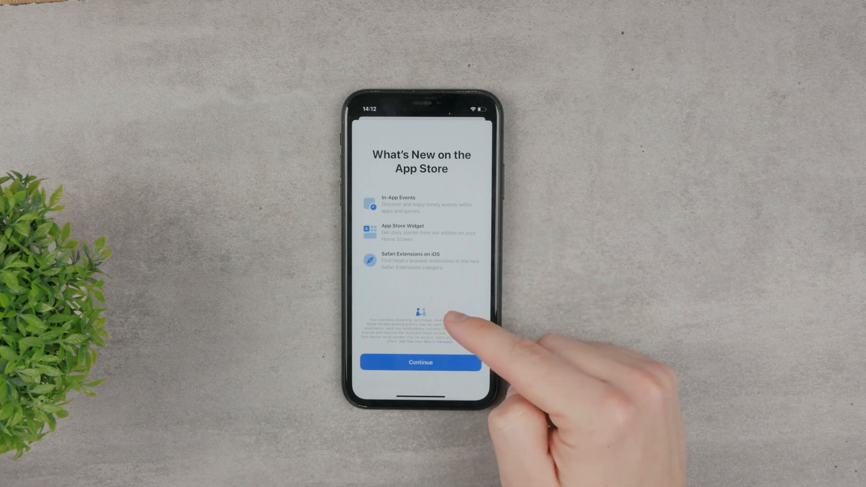
# Step: Dismiss the App Store What's New screen and reach the TweakBox download page
pyautogui.click(420, 363)
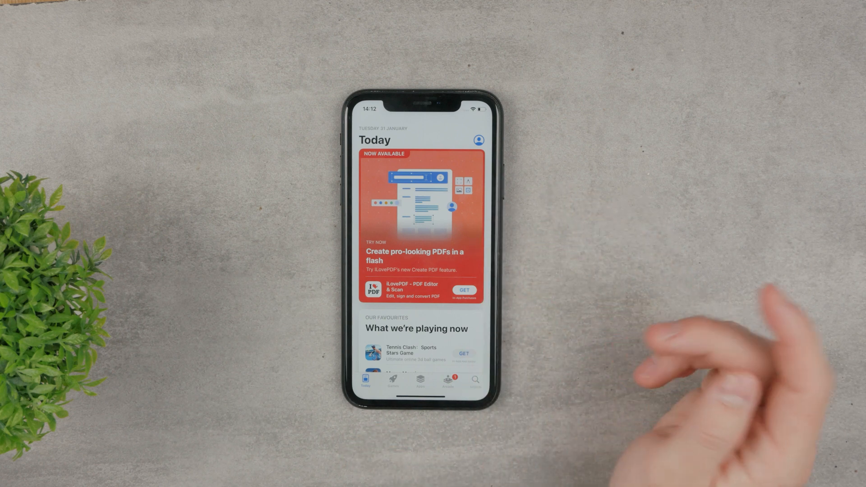
pyautogui.scroll(-3)
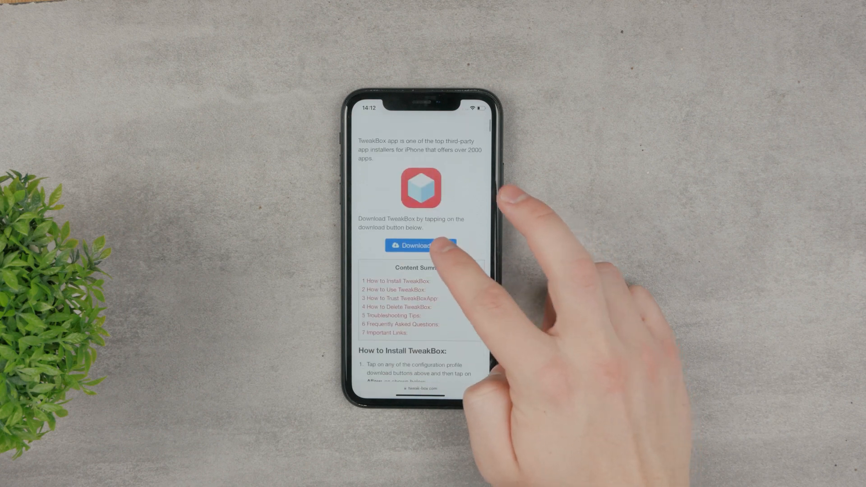
# Step: Download the TweakBox configuration profile from tweak-box.com, allowing the download prompt
pyautogui.click(420, 245)
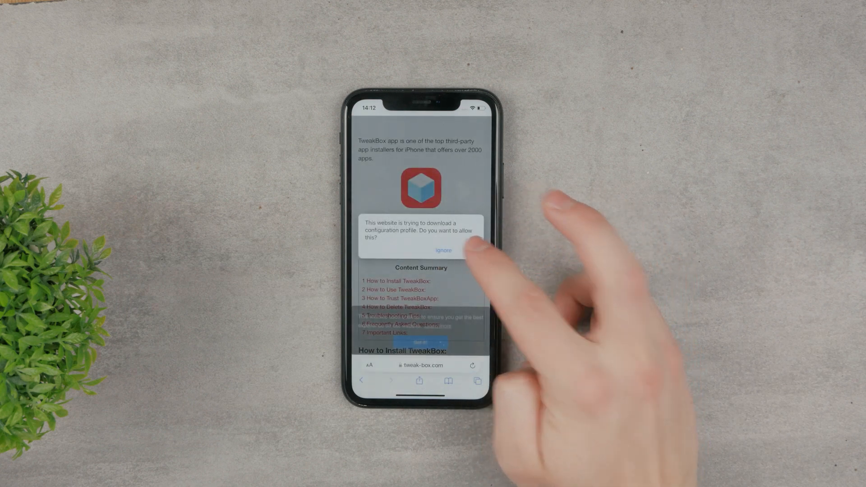
pyautogui.click(443, 250)
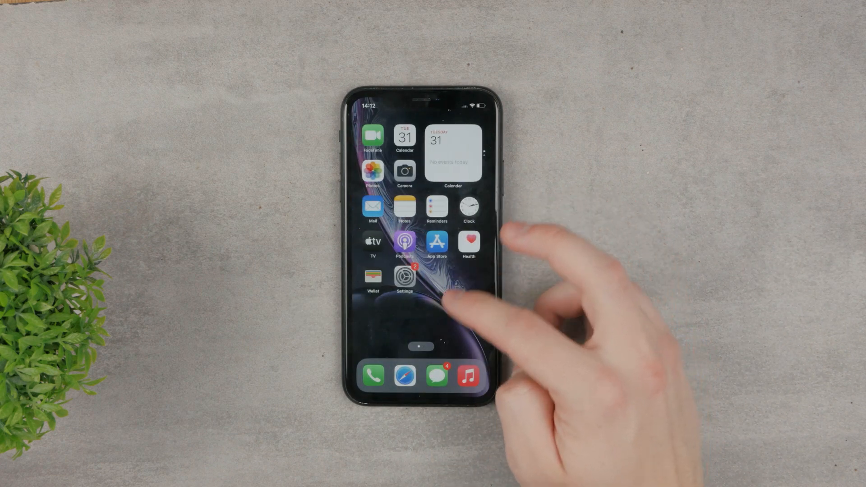
# Step: Navigate Settings > General > VPN & Device Management to find the TweakBox profile
pyautogui.click(403, 279)
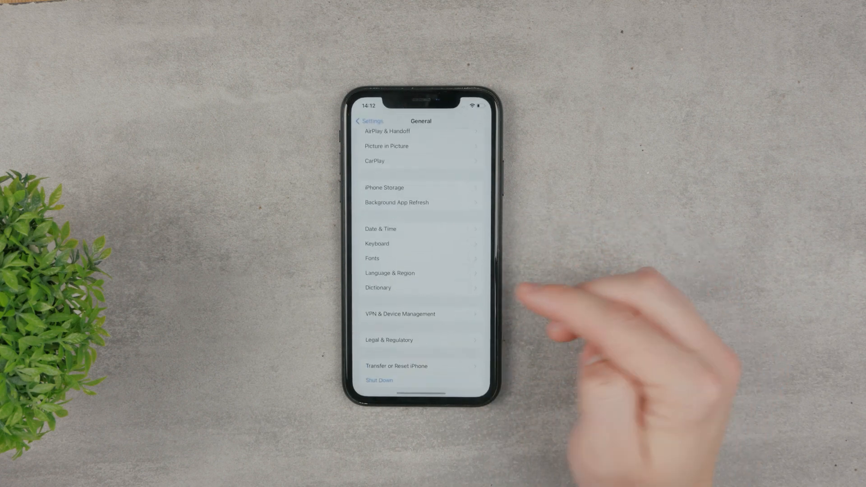
pyautogui.click(369, 121)
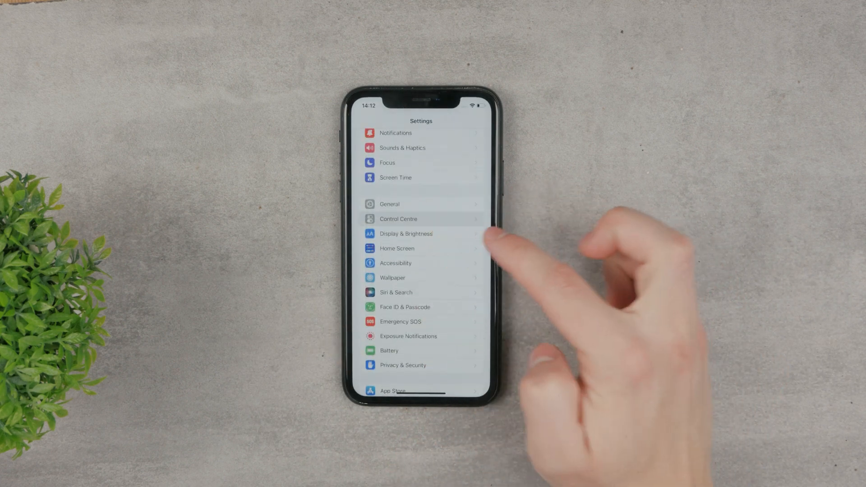
pyautogui.click(389, 204)
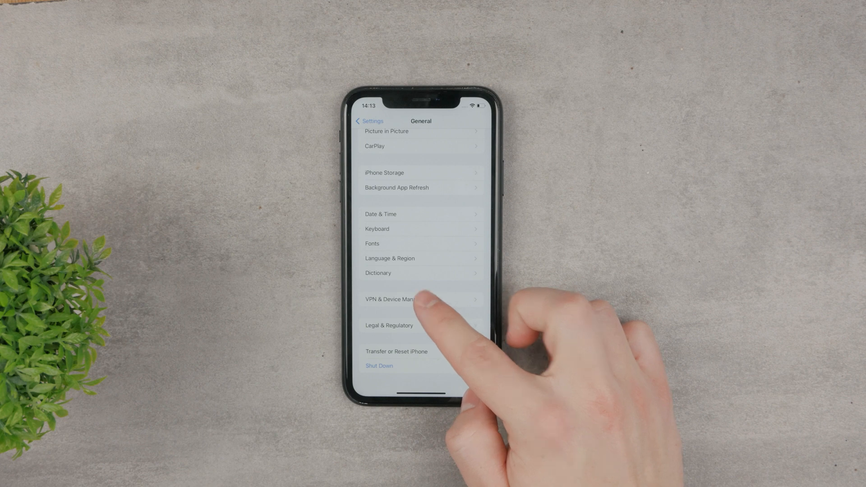
pyautogui.click(393, 299)
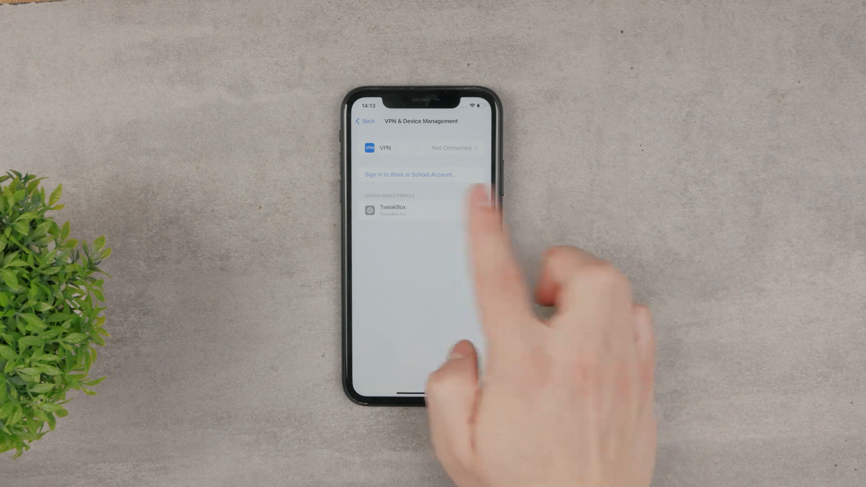
# Step: Install the unsigned TweakBox profile, accepting the warning and confirming through to Done
pyautogui.click(392, 211)
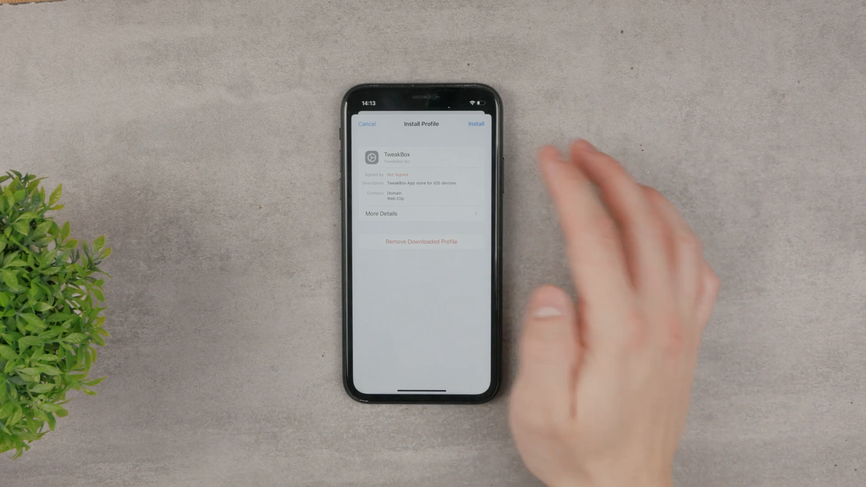
pyautogui.click(475, 124)
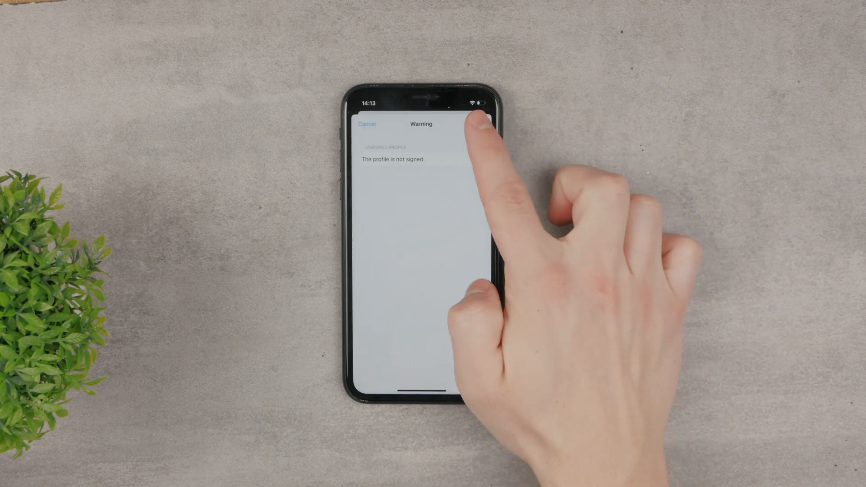
pyautogui.click(475, 124)
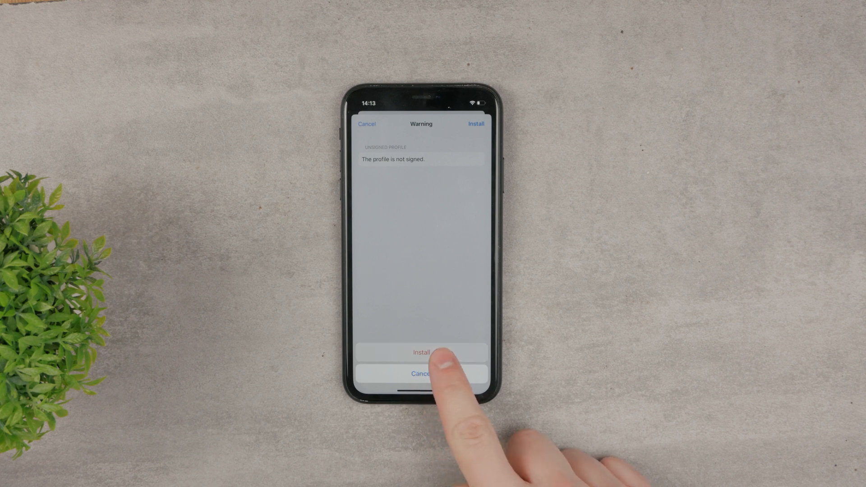
pyautogui.click(421, 352)
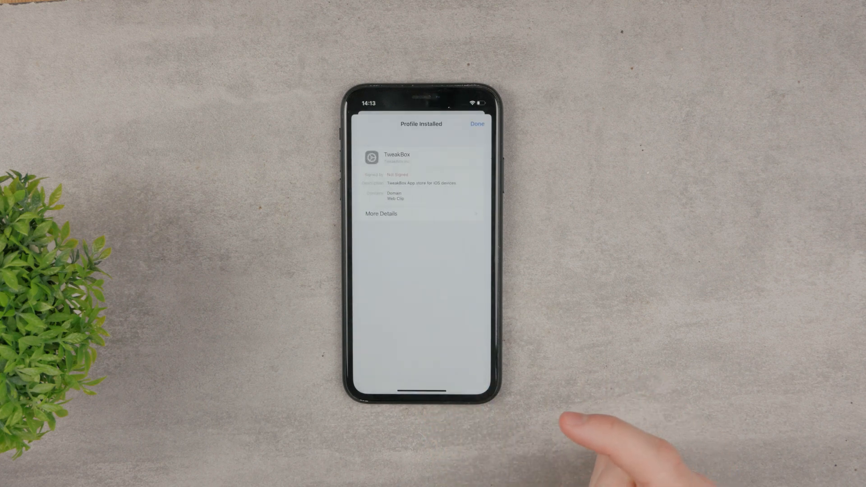
pyautogui.click(476, 123)
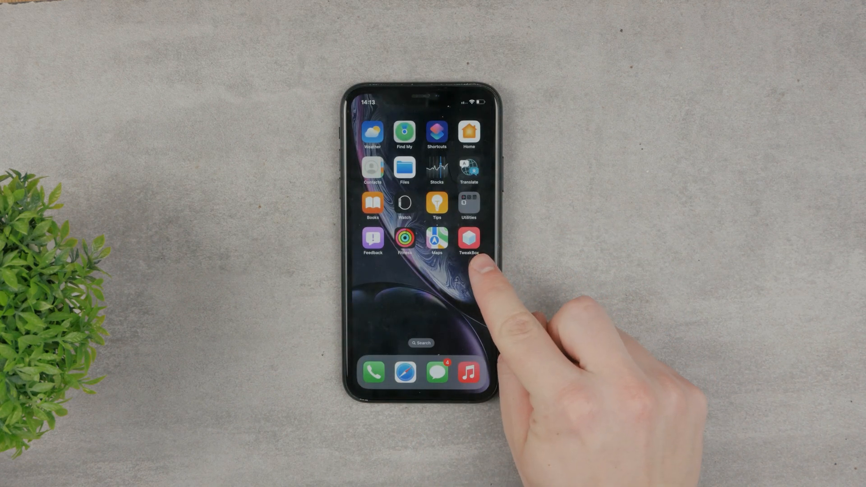
pyautogui.moveTo(486, 276)
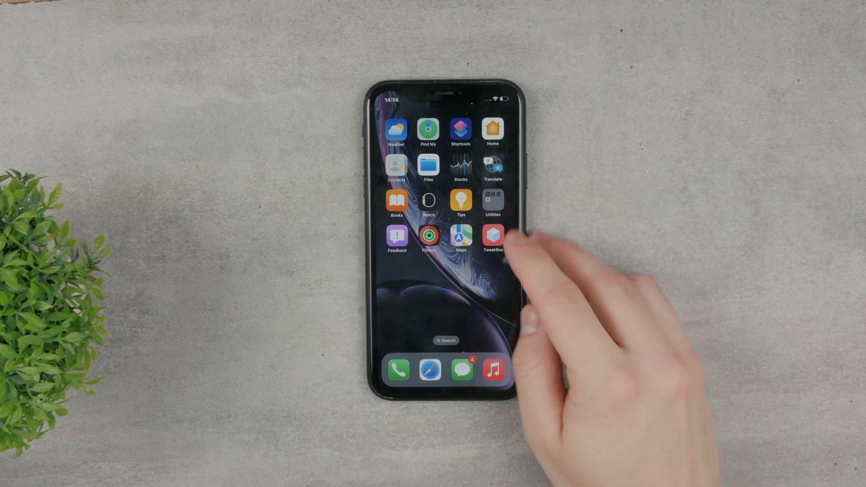
# Step: Reopen the installed TweakBox profile's details under VPN & Device Management
pyautogui.click(492, 234)
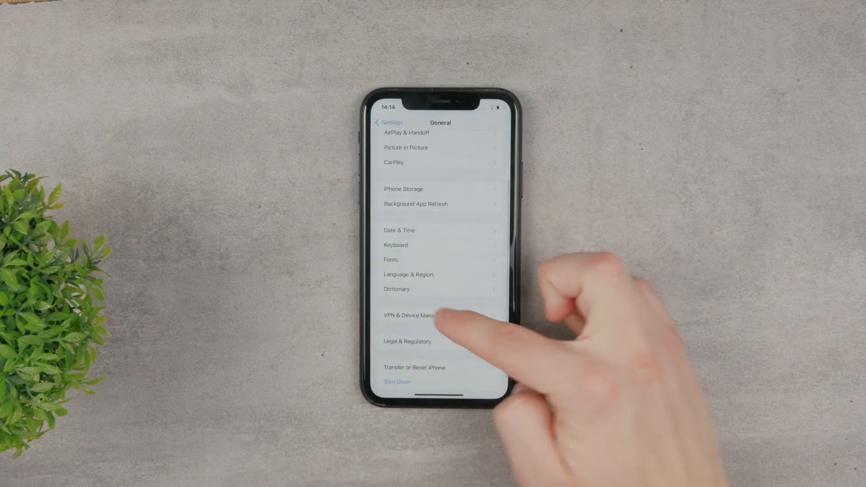
pyautogui.click(417, 315)
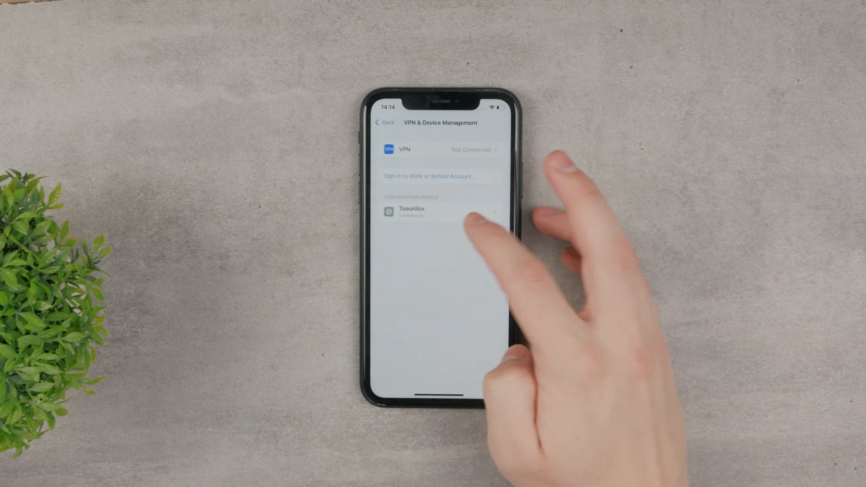
pyautogui.click(411, 212)
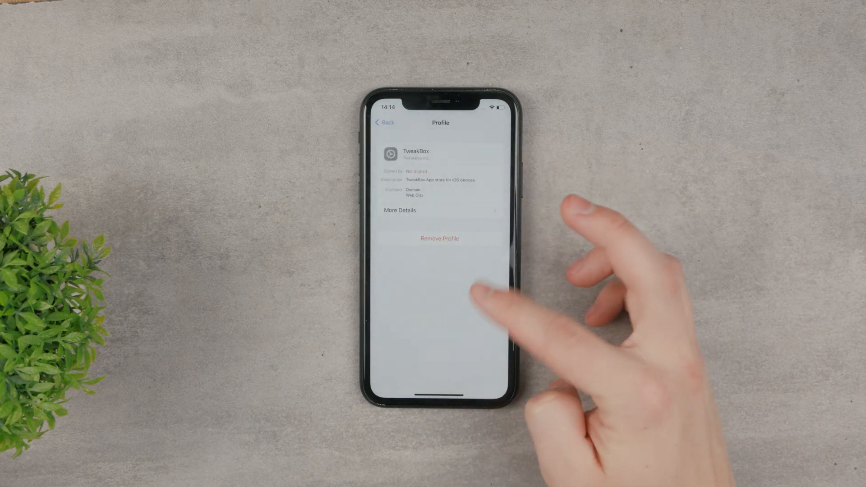